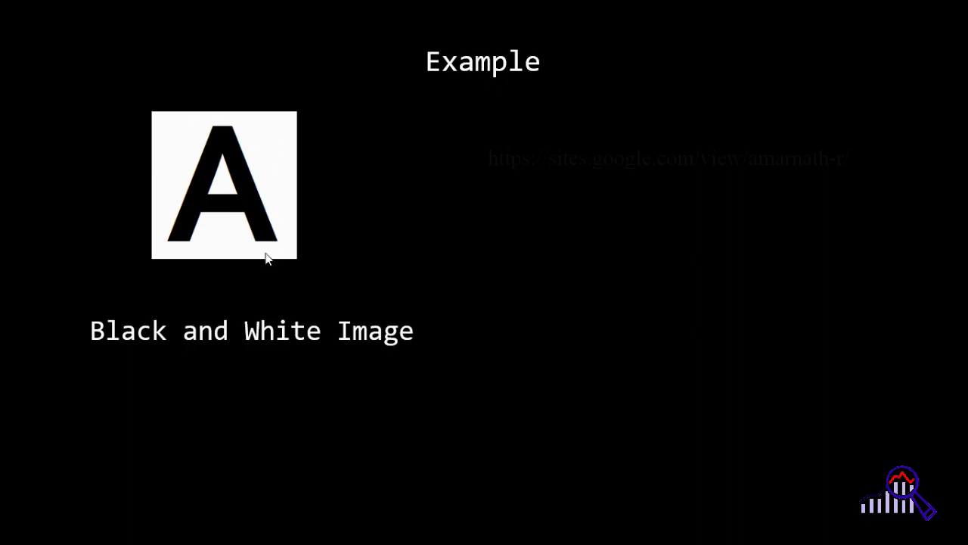
mouse_move(167, 318)
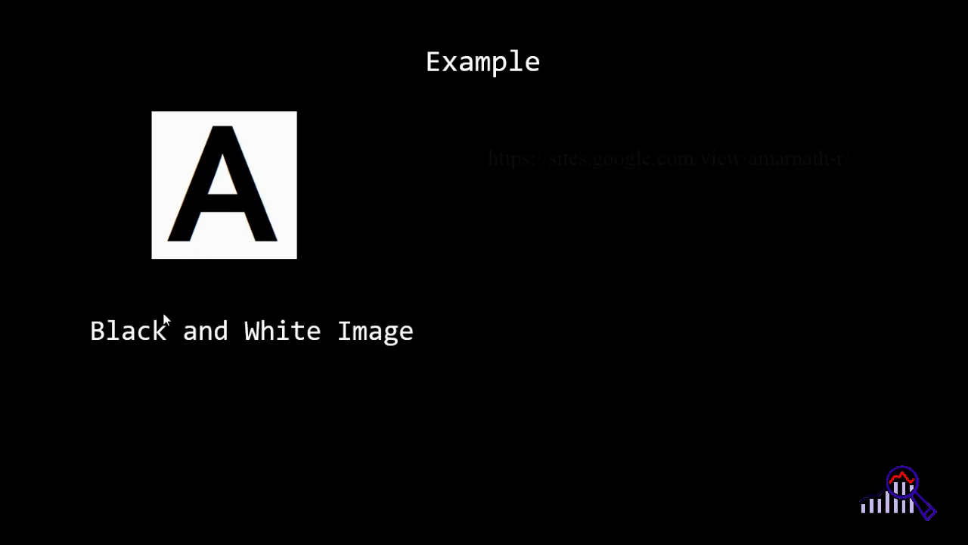
mouse_move(264, 342)
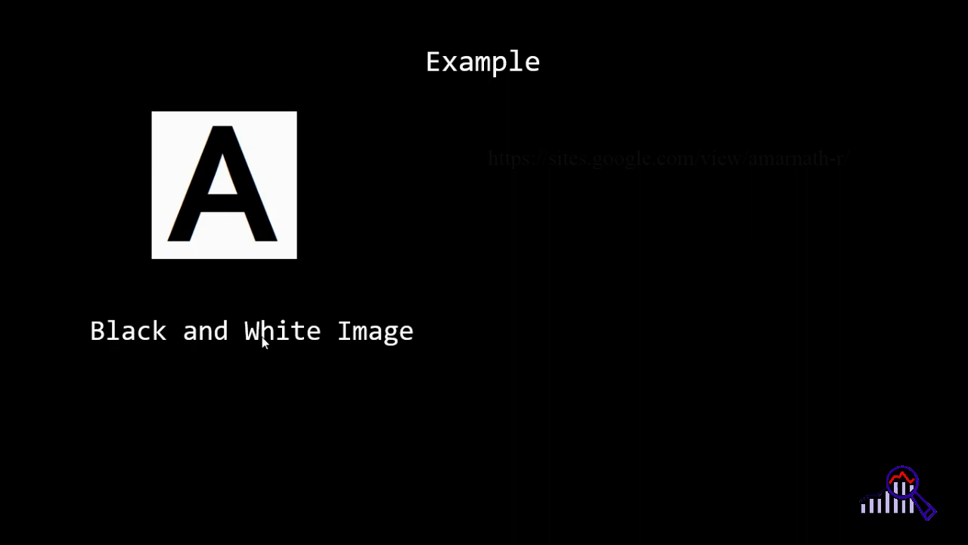
mouse_move(194, 220)
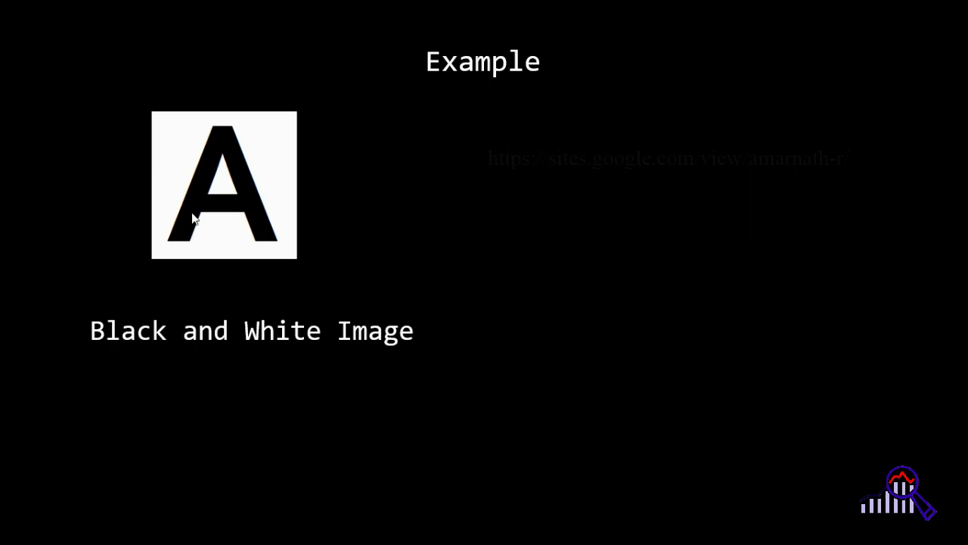
mouse_move(290, 236)
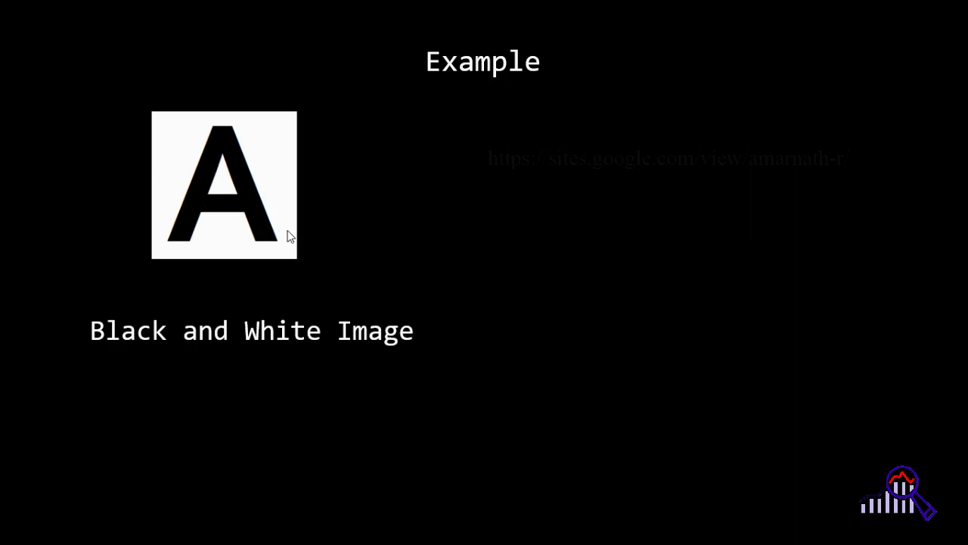
text(h = height)
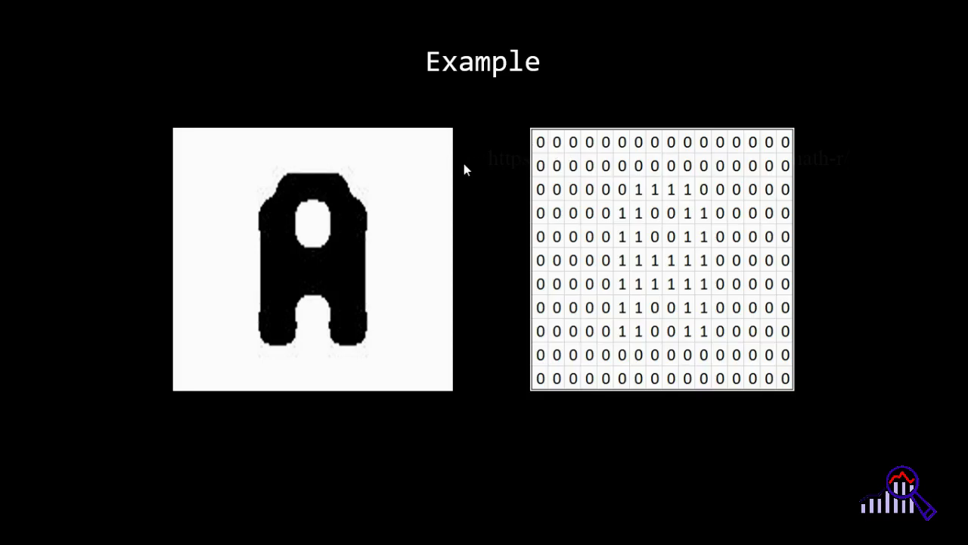
mouse_move(490, 164)
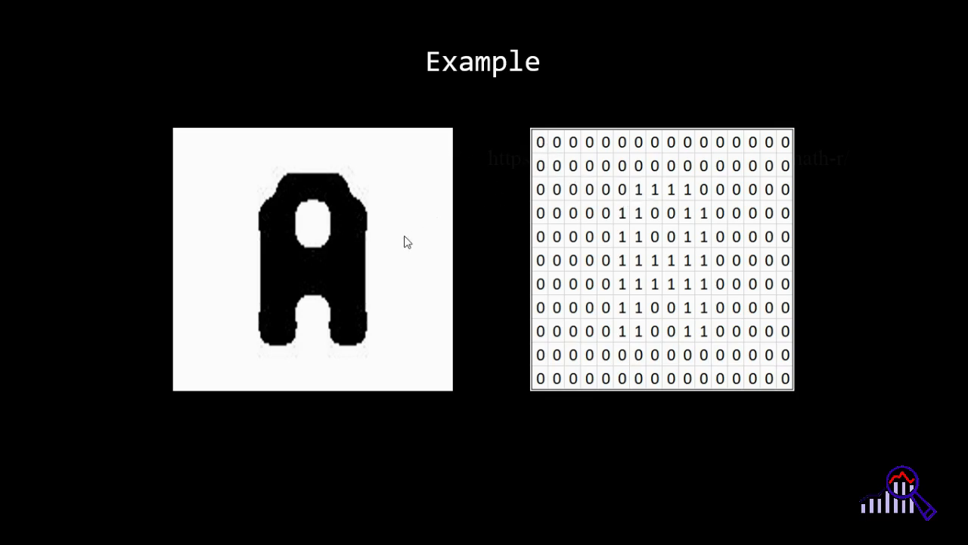
mouse_move(705, 252)
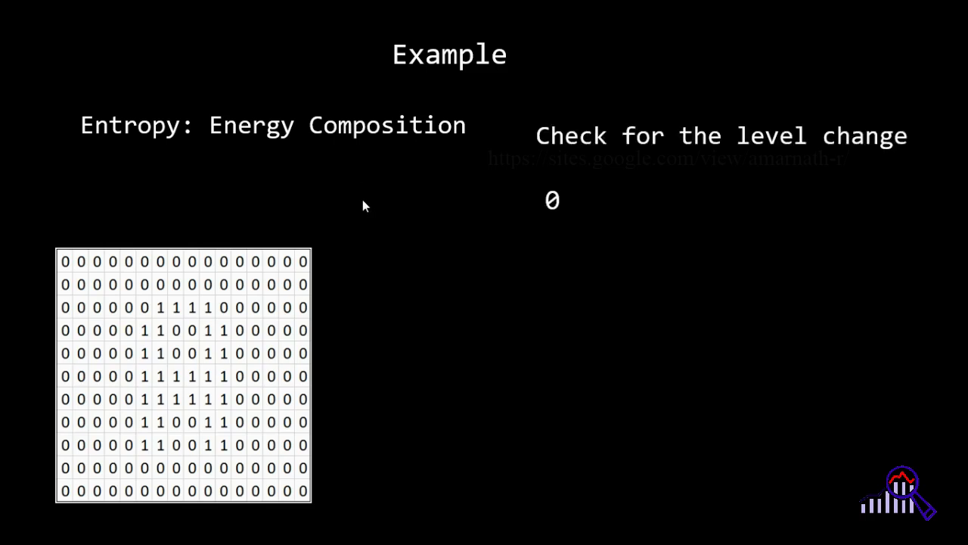
mouse_move(144, 313)
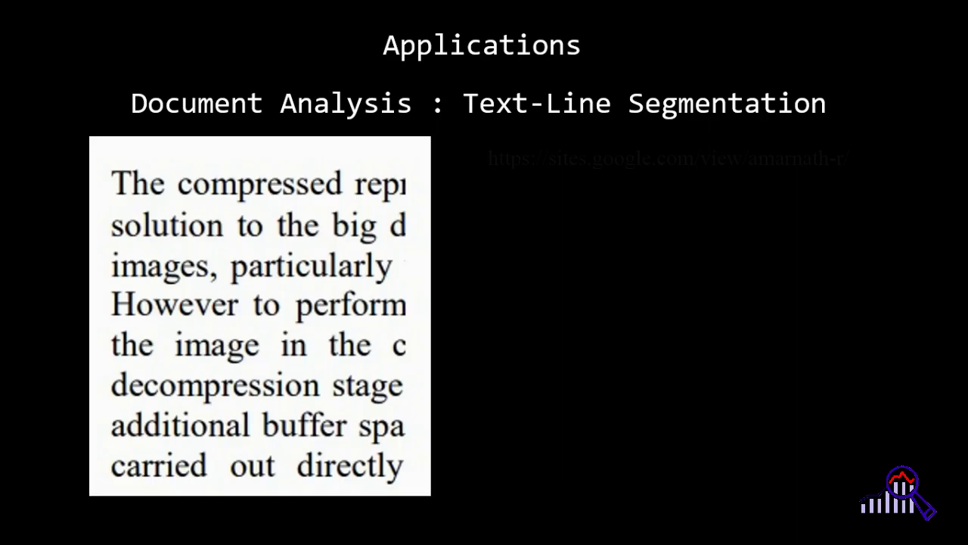
mouse_move(327, 212)
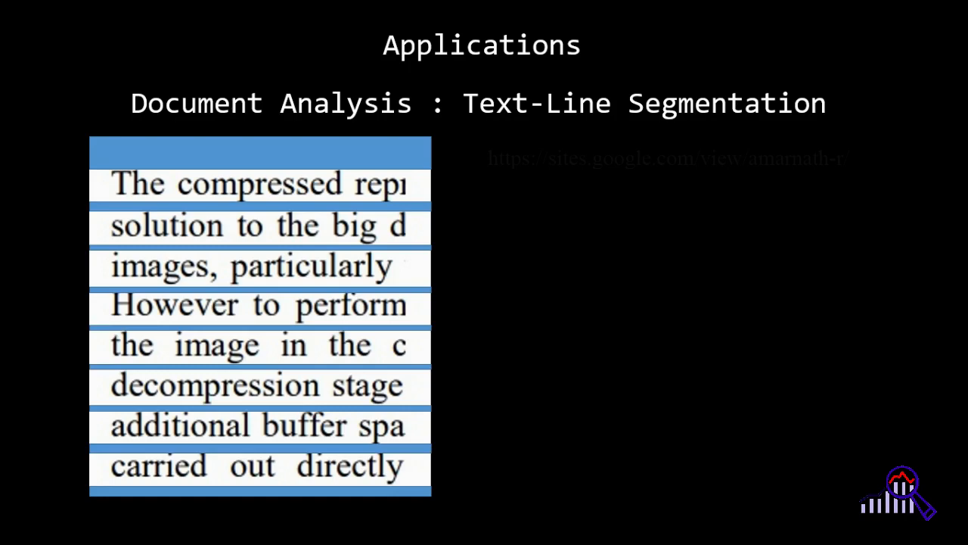
mouse_move(437, 145)
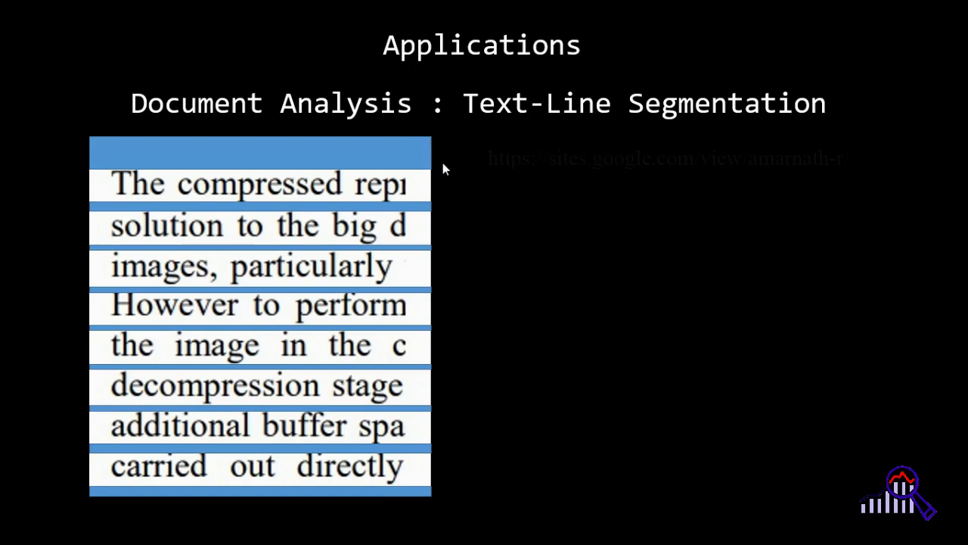
mouse_move(431, 180)
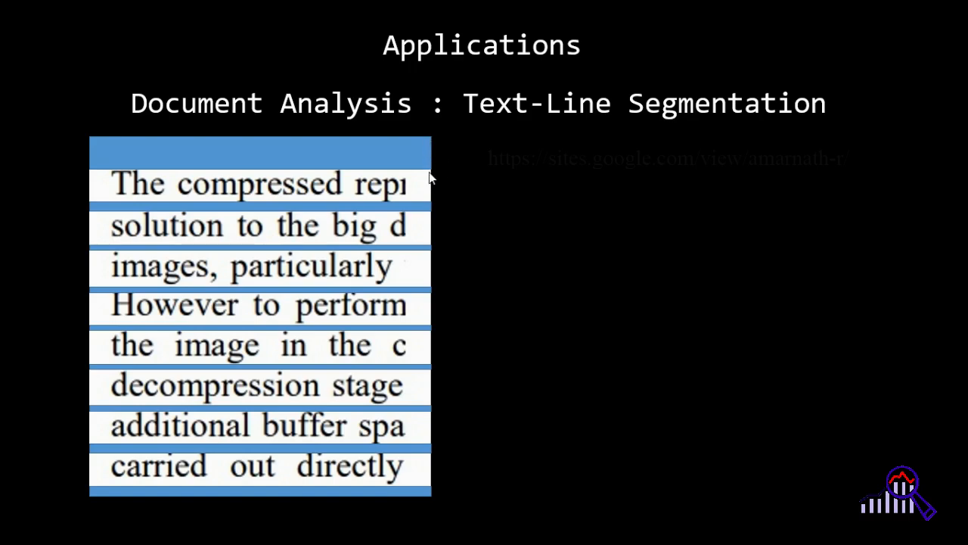
mouse_move(386, 188)
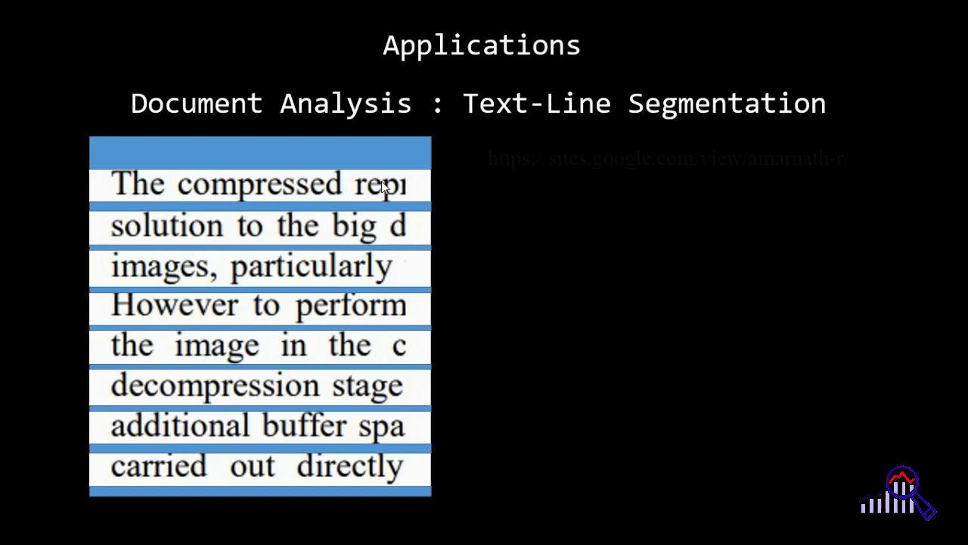
mouse_move(457, 190)
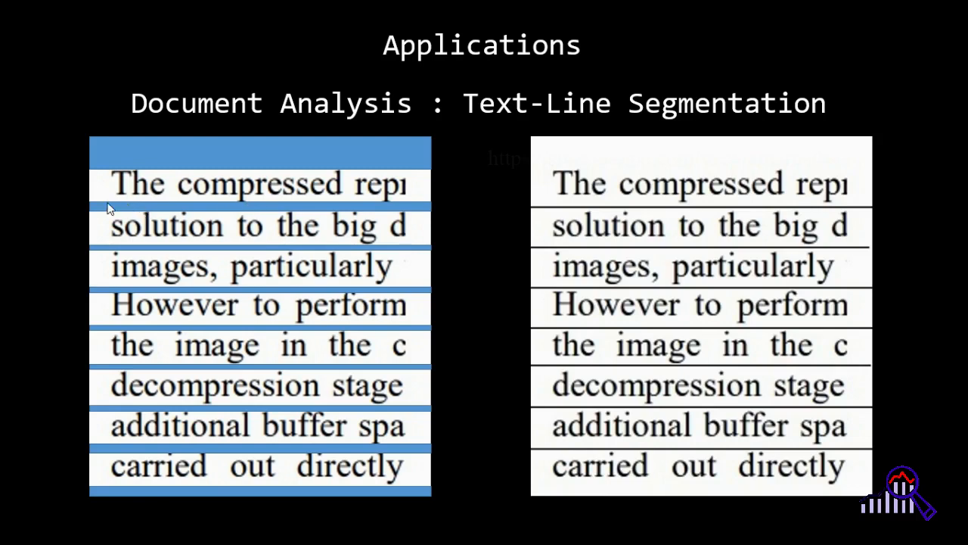
mouse_move(623, 212)
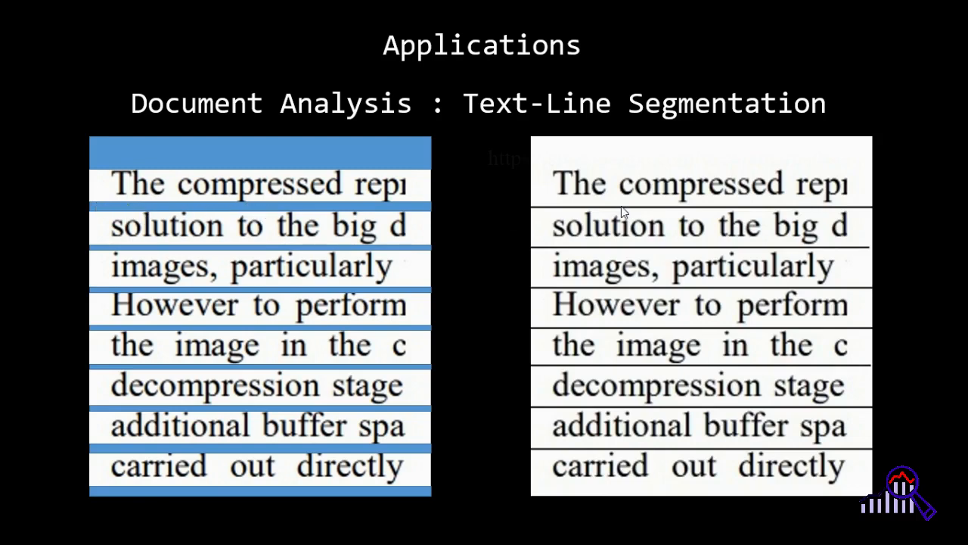
mouse_move(612, 193)
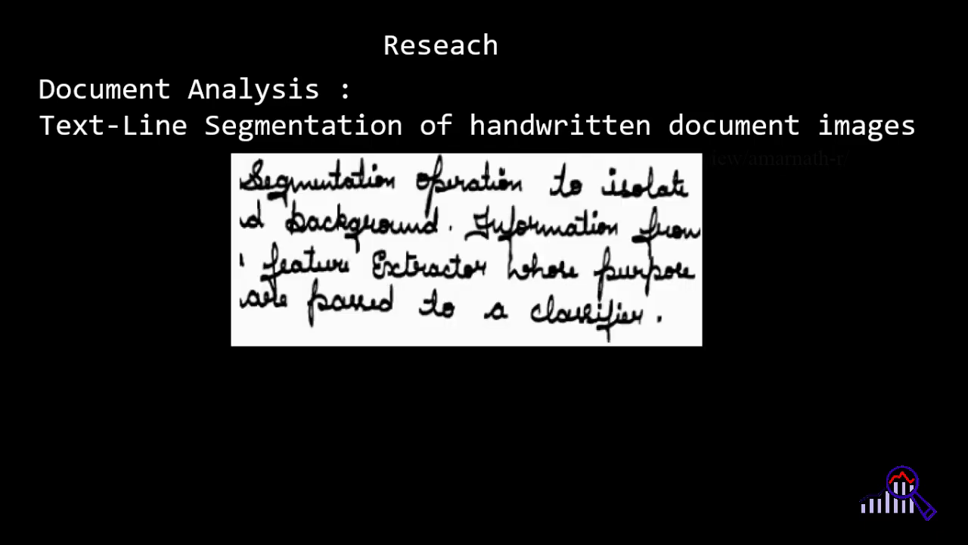
mouse_move(572, 200)
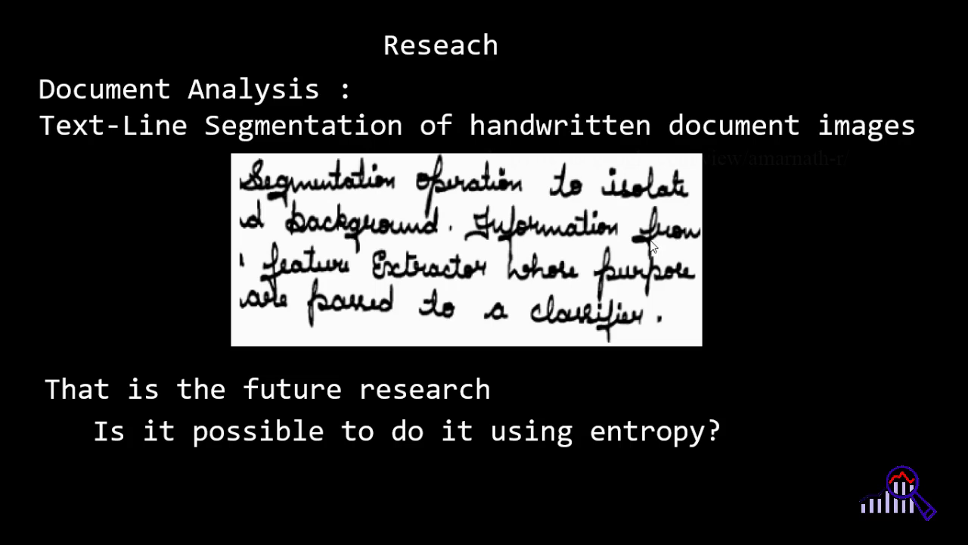
mouse_move(249, 209)
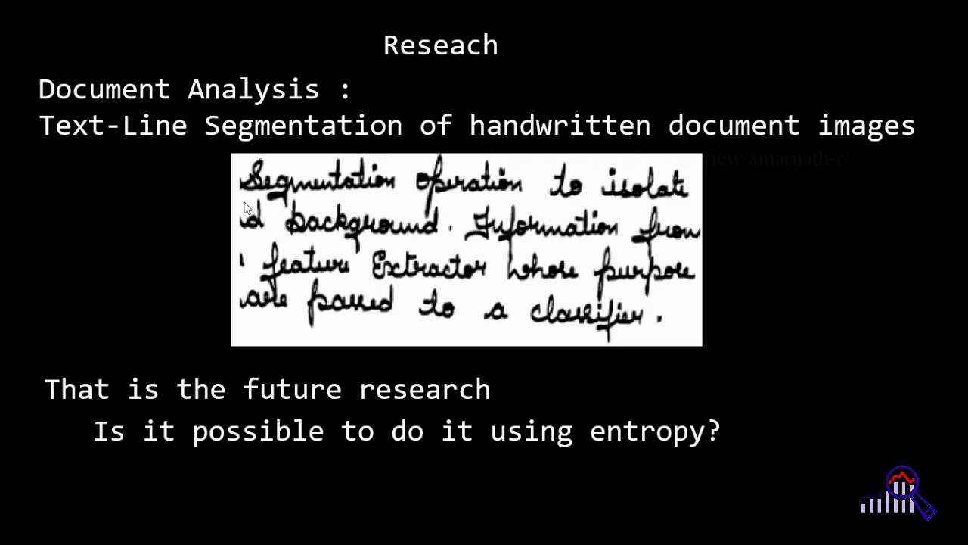
mouse_move(326, 174)
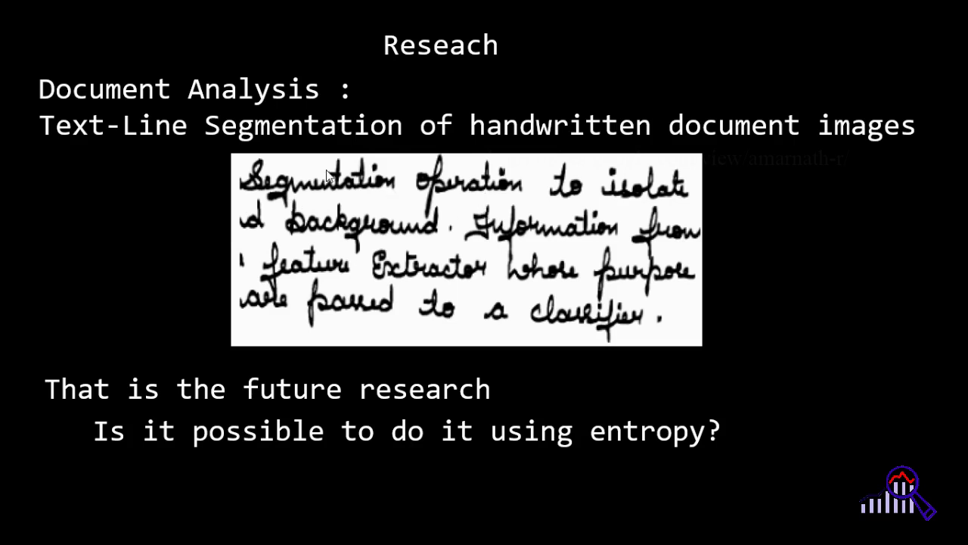